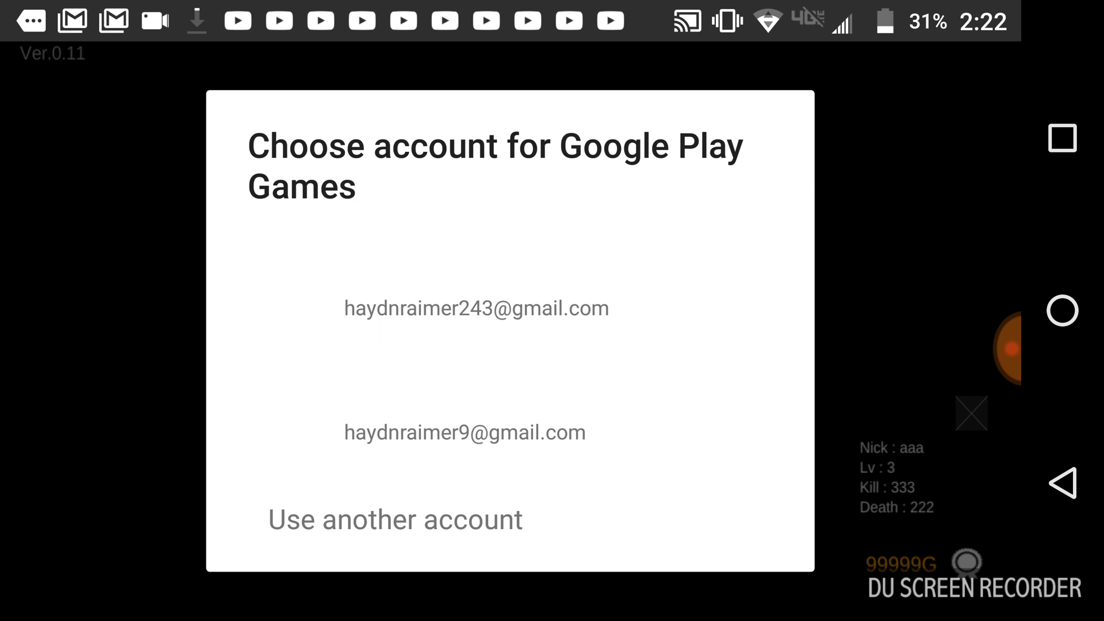
Sign in with the first listed Google account and allow the first permissions
click(477, 308)
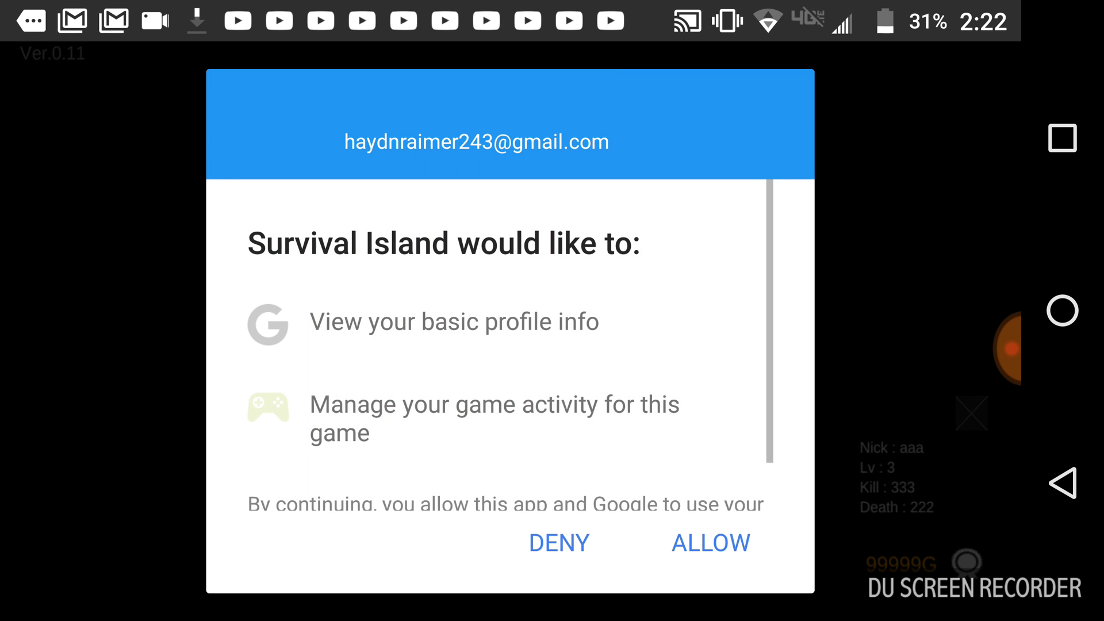
click(709, 542)
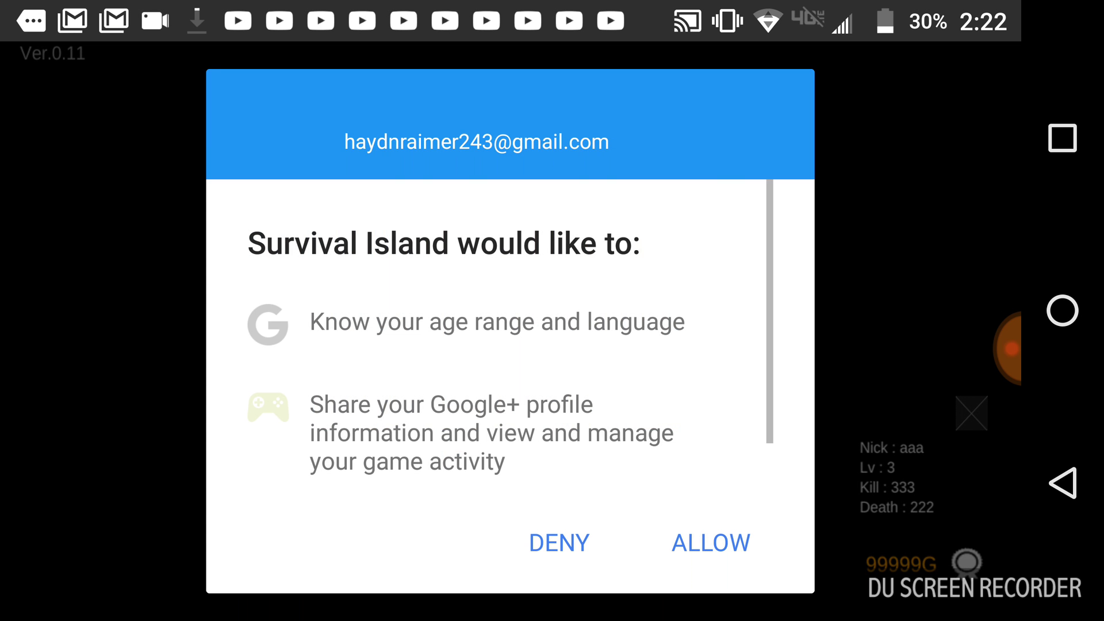
Allow the remaining profile and activity permissions for Survival Island
click(558, 543)
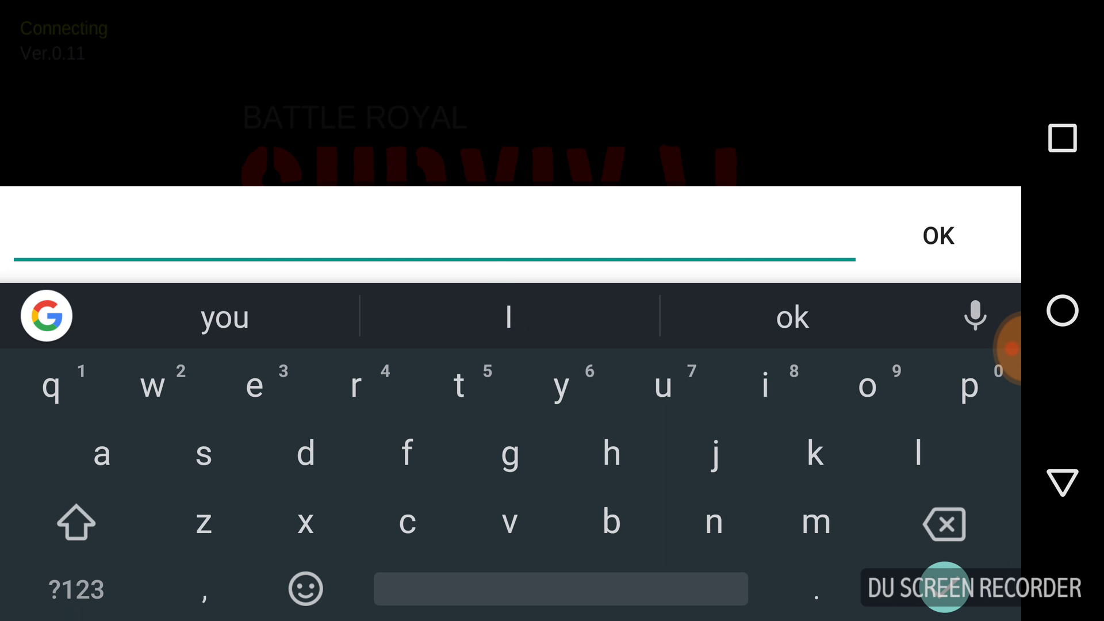
Enter 'thepotatogrinder' as the nickname and confirm it twice
text(thepotato)
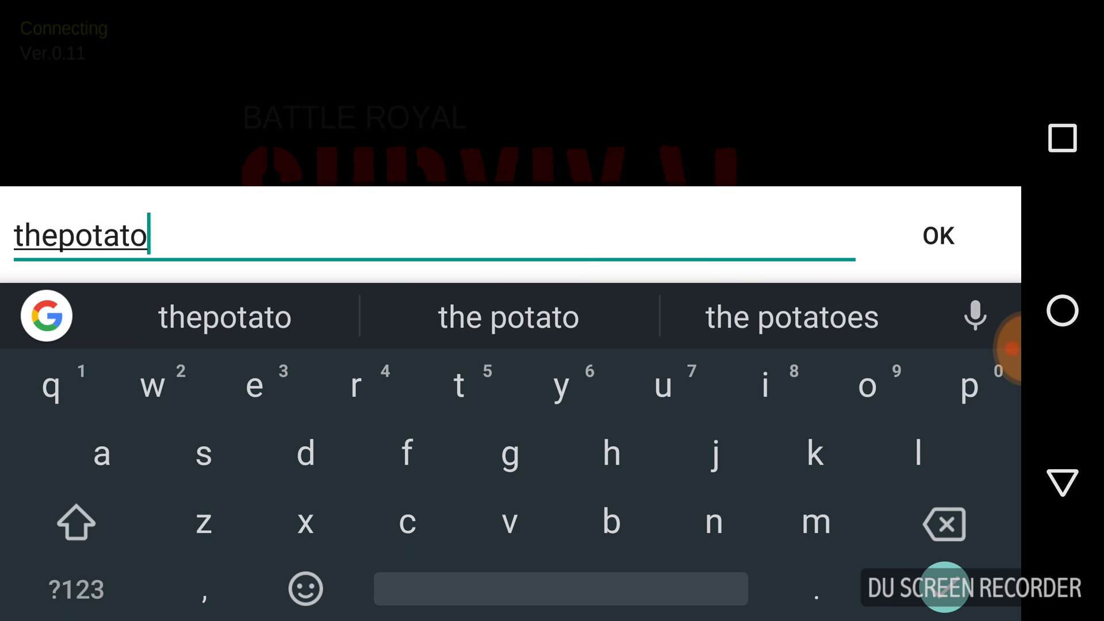
text(grinder)
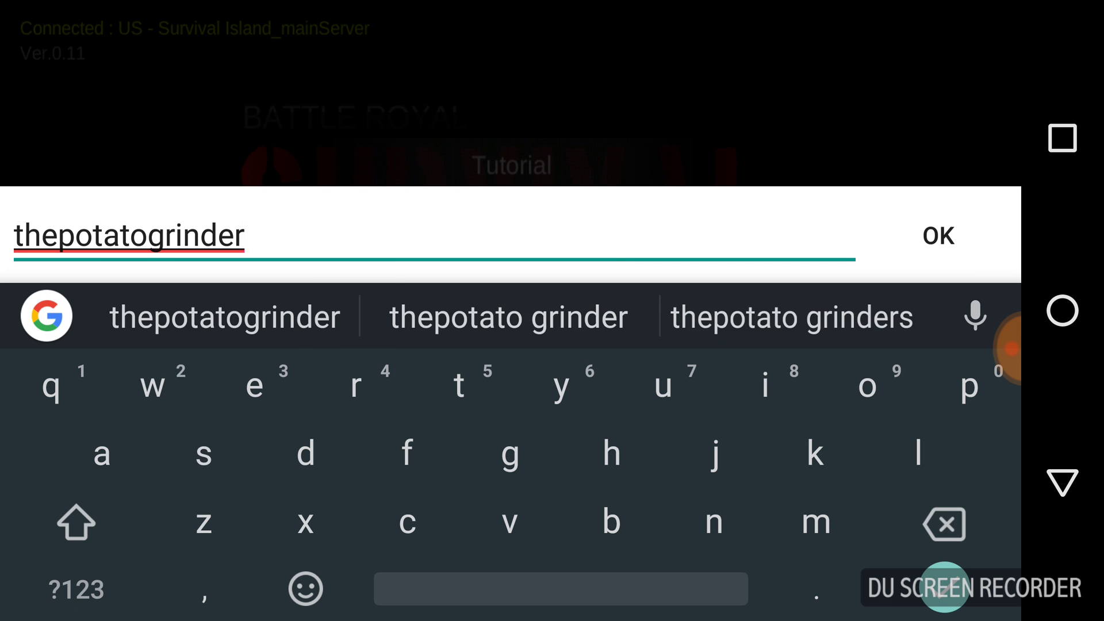
click(937, 235)
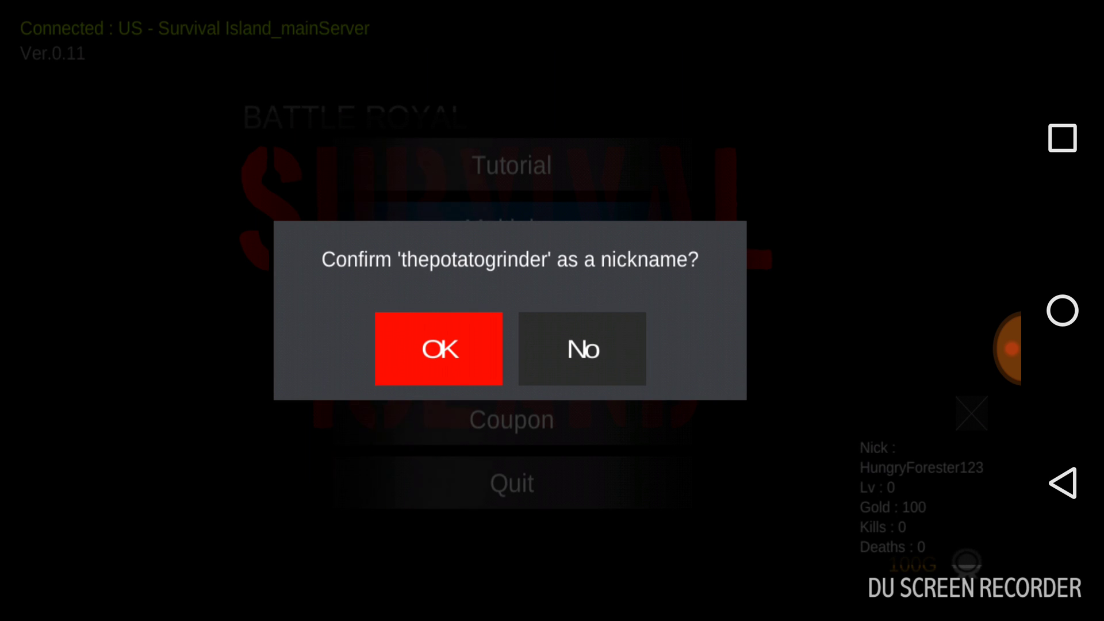
click(438, 349)
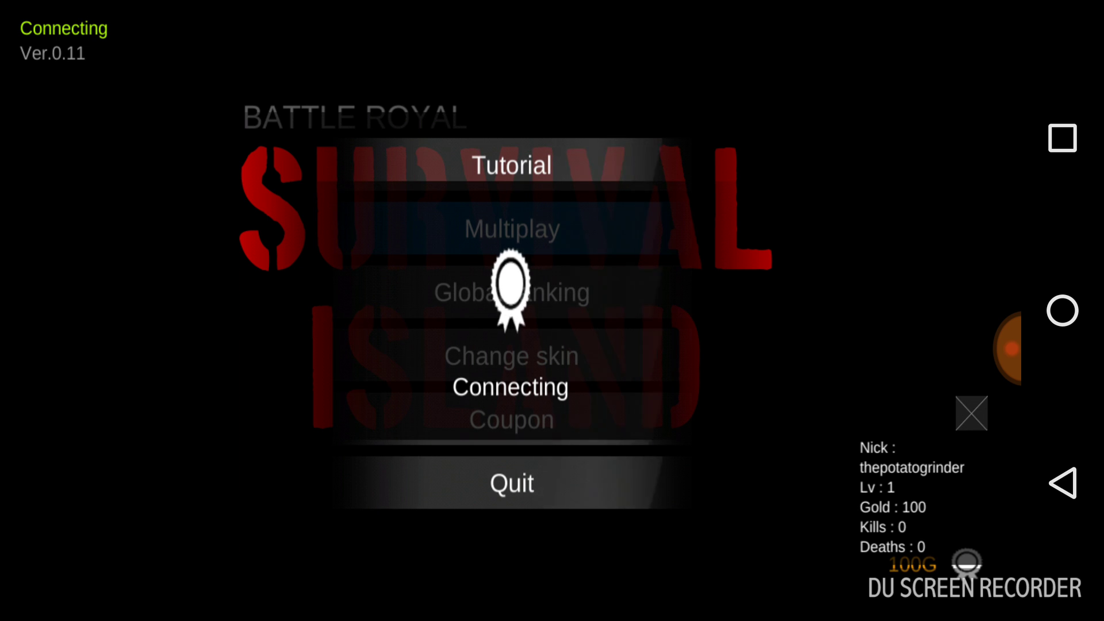
Browse the character skins and leave the camo skin applied
click(510, 356)
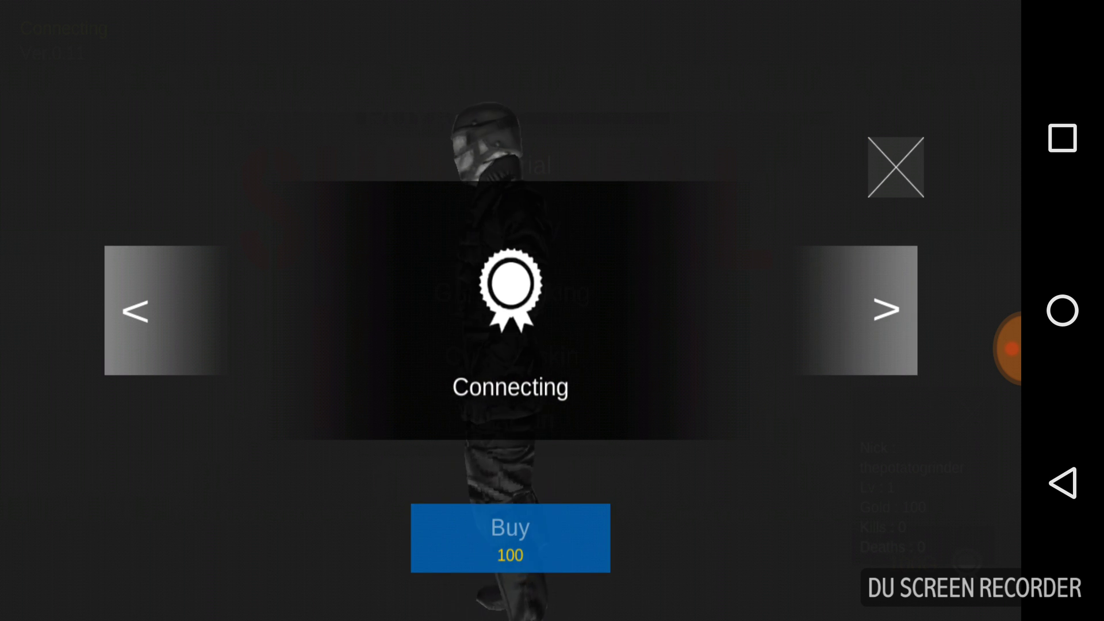
click(887, 309)
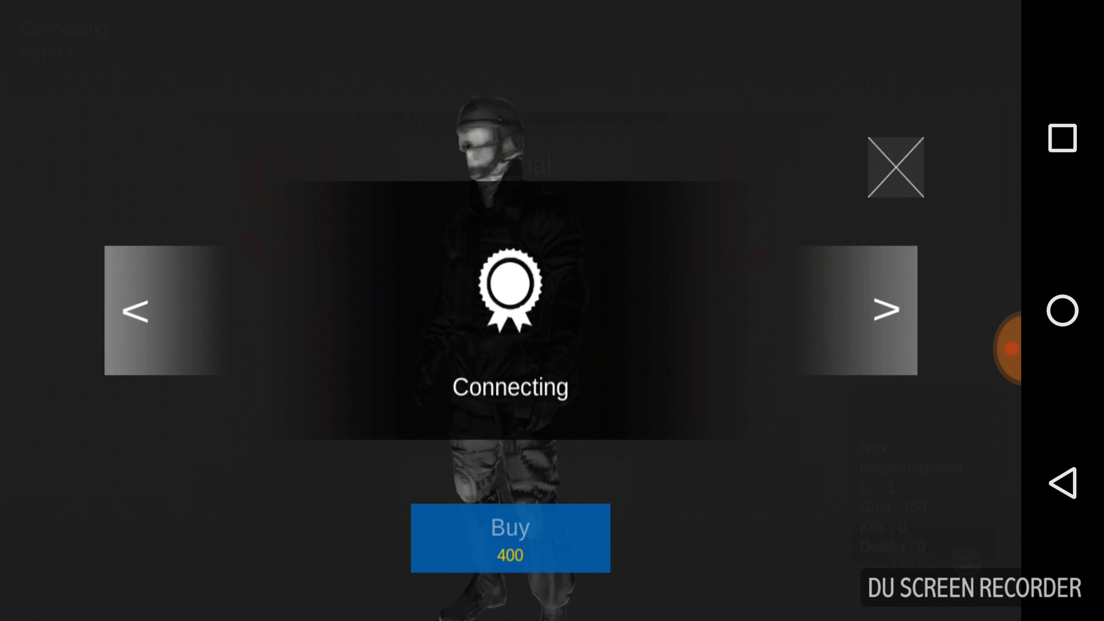
click(887, 310)
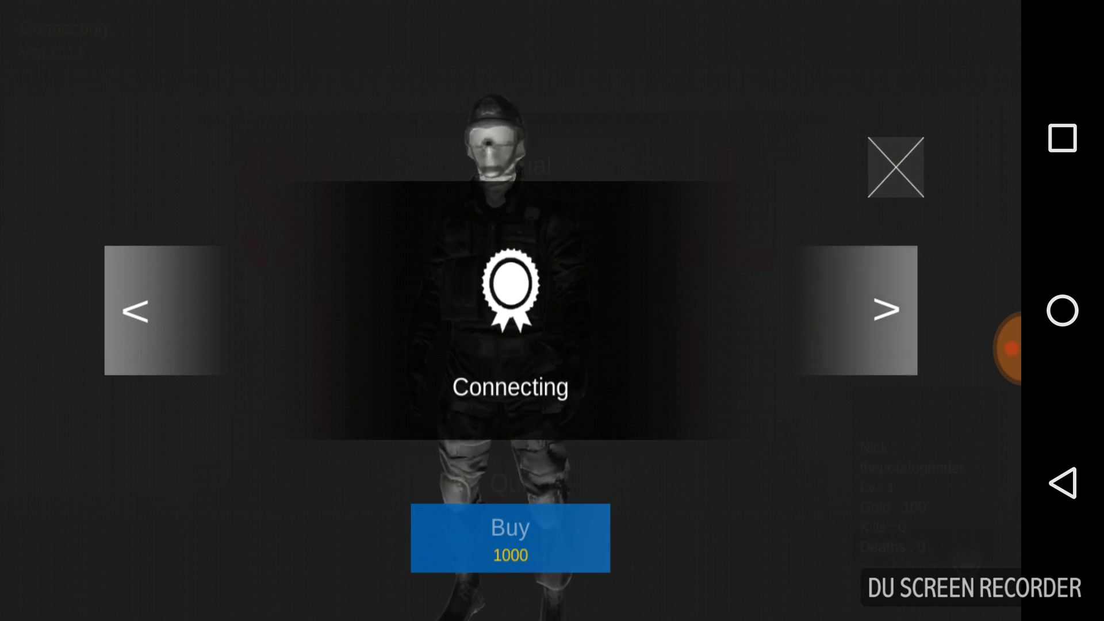
click(885, 310)
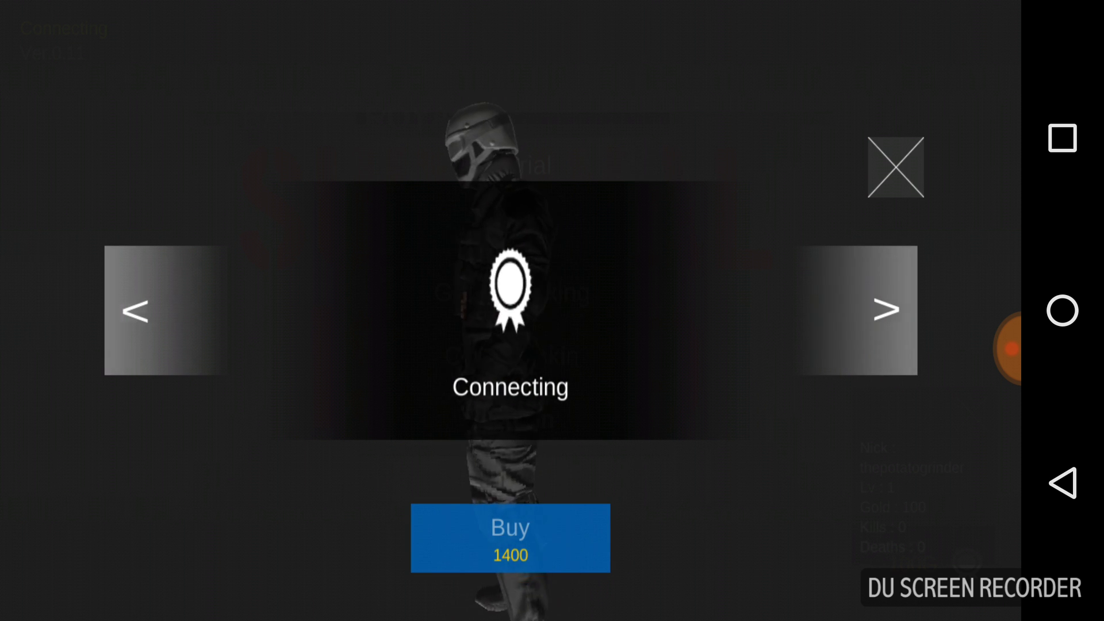
click(889, 311)
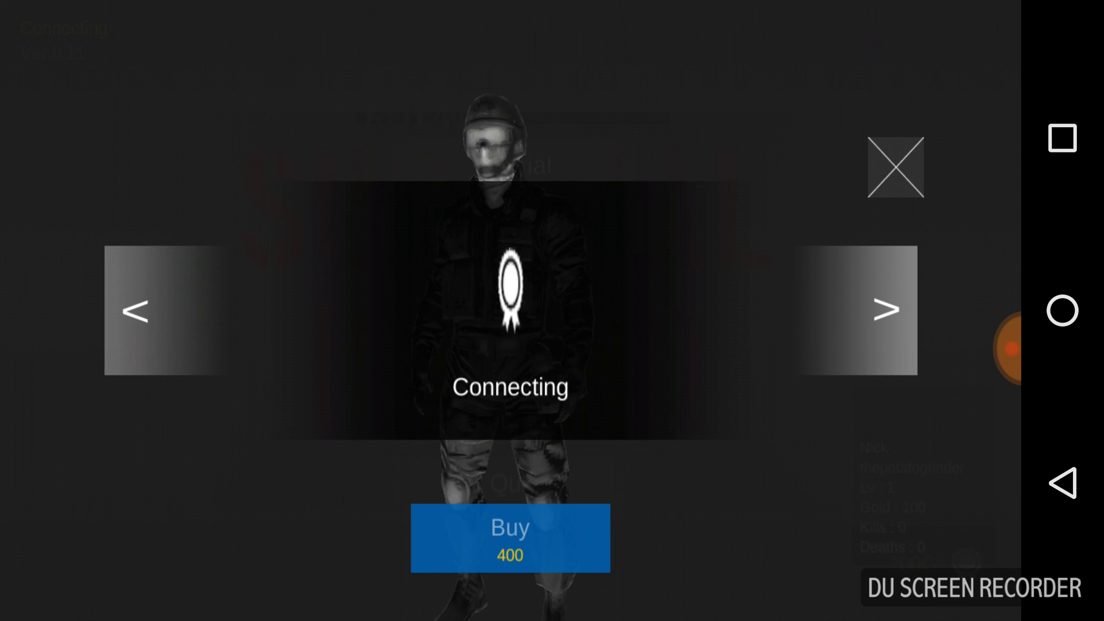
click(510, 539)
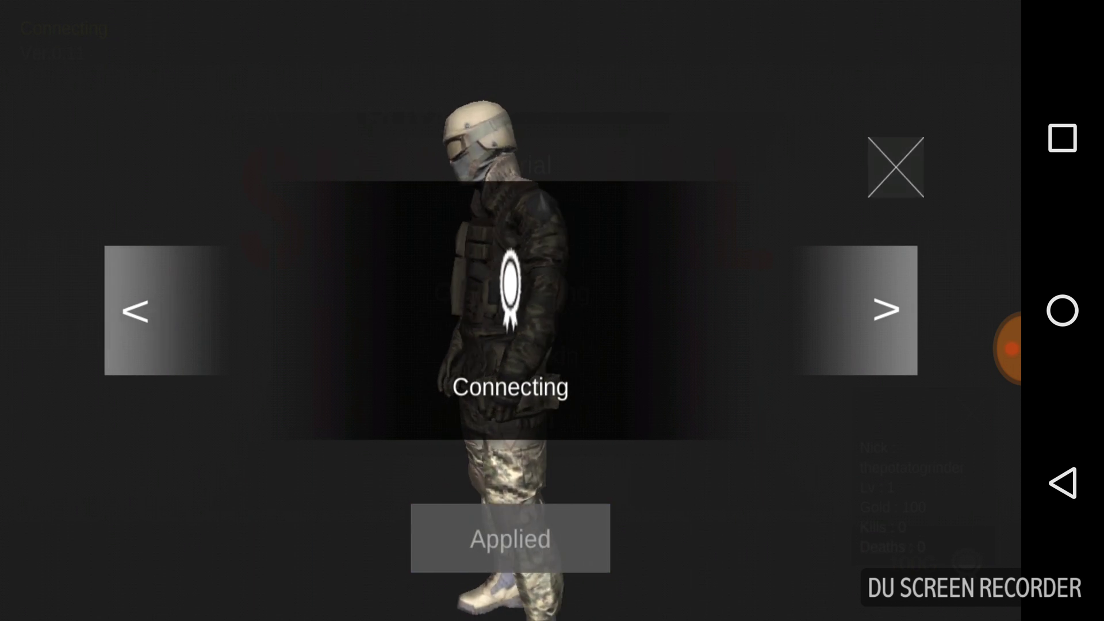
click(894, 167)
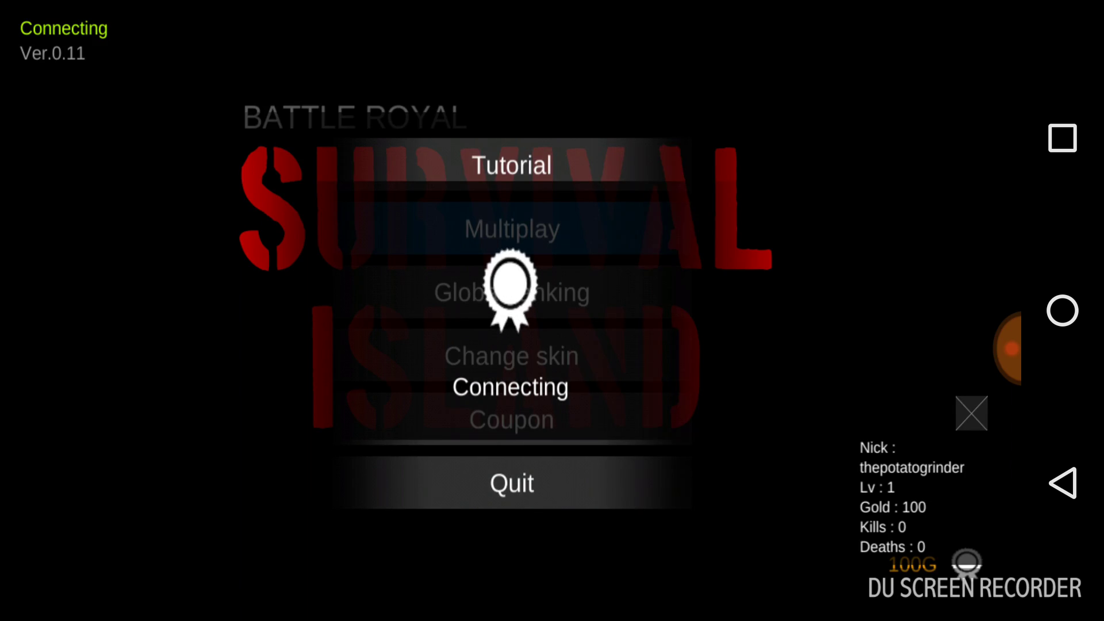
Start searching for a multiplayer game room
click(510, 228)
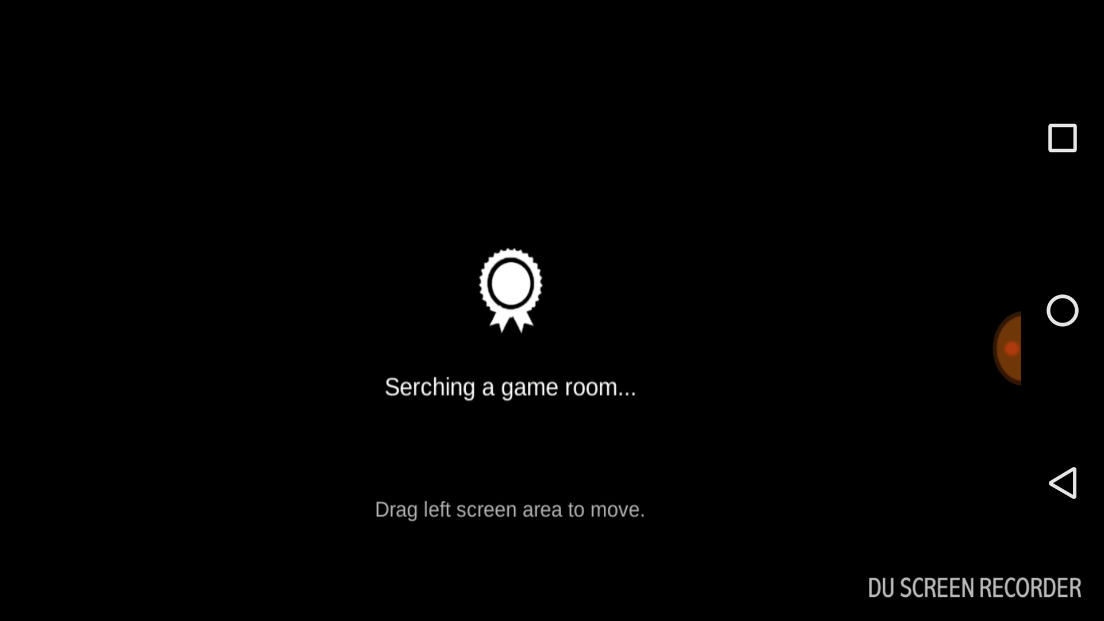